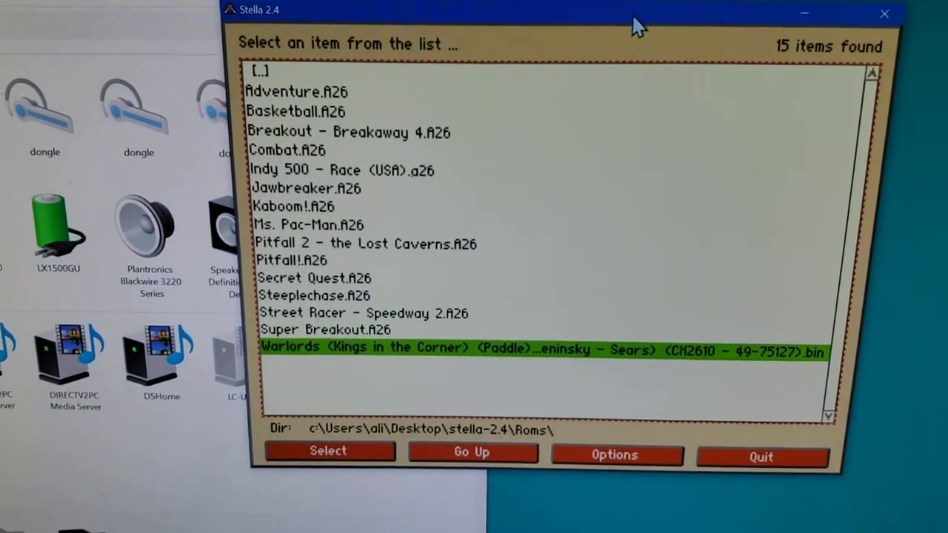
# Show the Retro Joystick Adapter's context menu with its Game controller settings option
pyautogui.moveTo(637, 22); pyautogui.dragTo(710, 23)
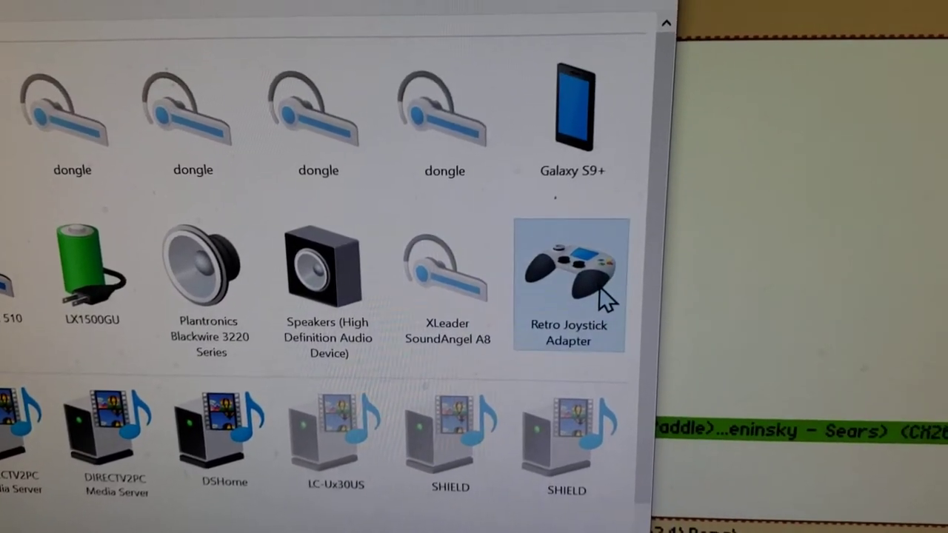
pyautogui.rightClick(568, 281)
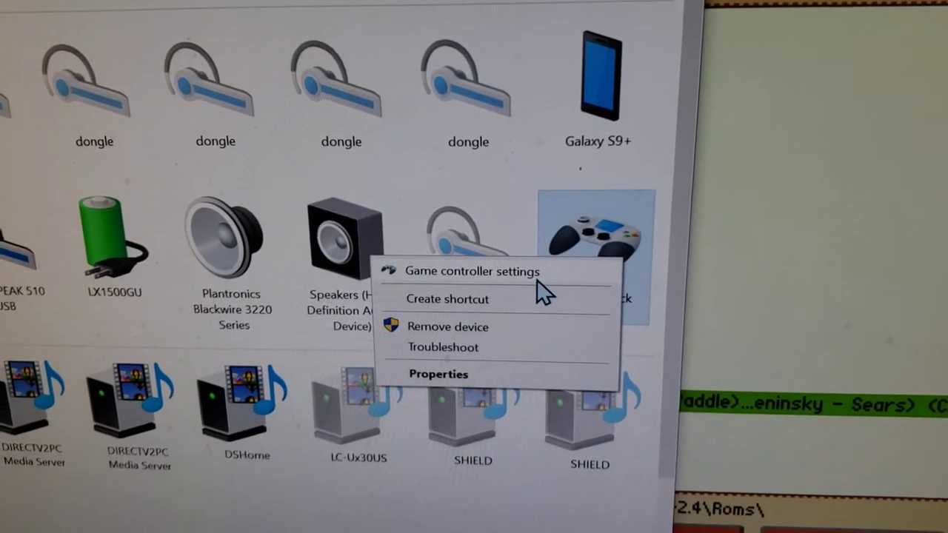